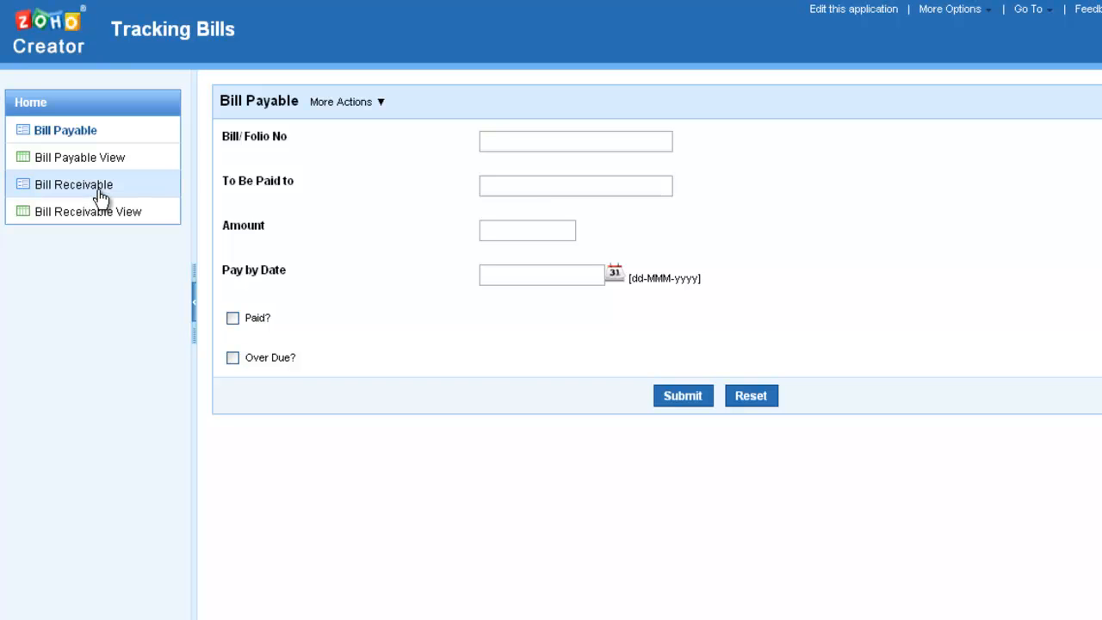
Open the Tracking Bills application for editing.
{"action": "left_click", "coordinate": [72, 184]}
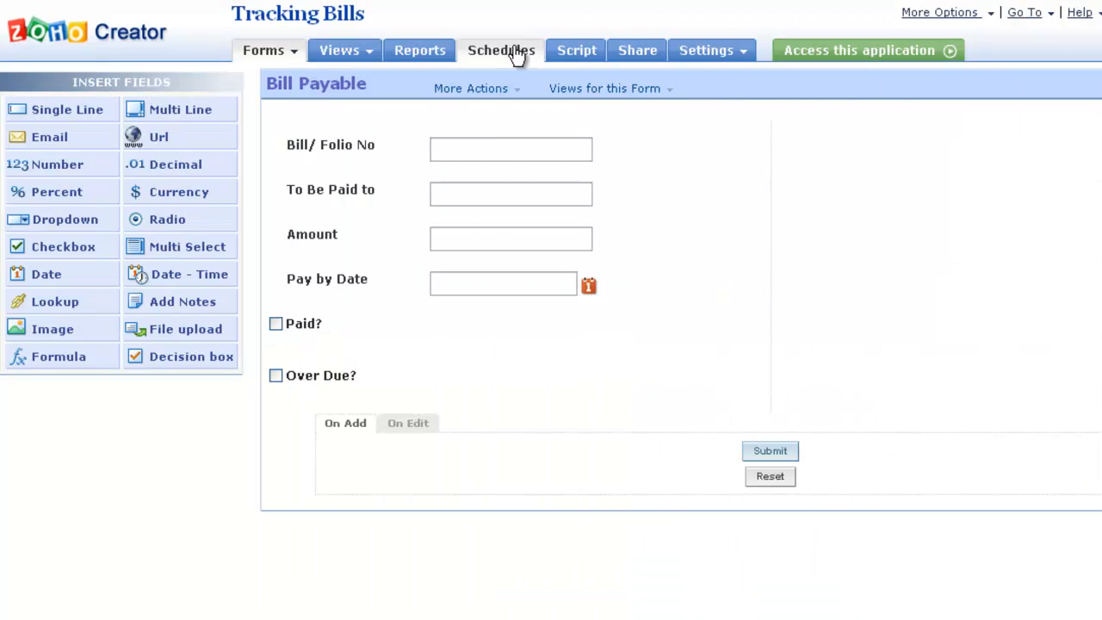
Start a new form schedule titled 'Reminder - Bill Payable' on the Bill Payable form.
{"action": "left_click", "coordinate": [501, 50]}
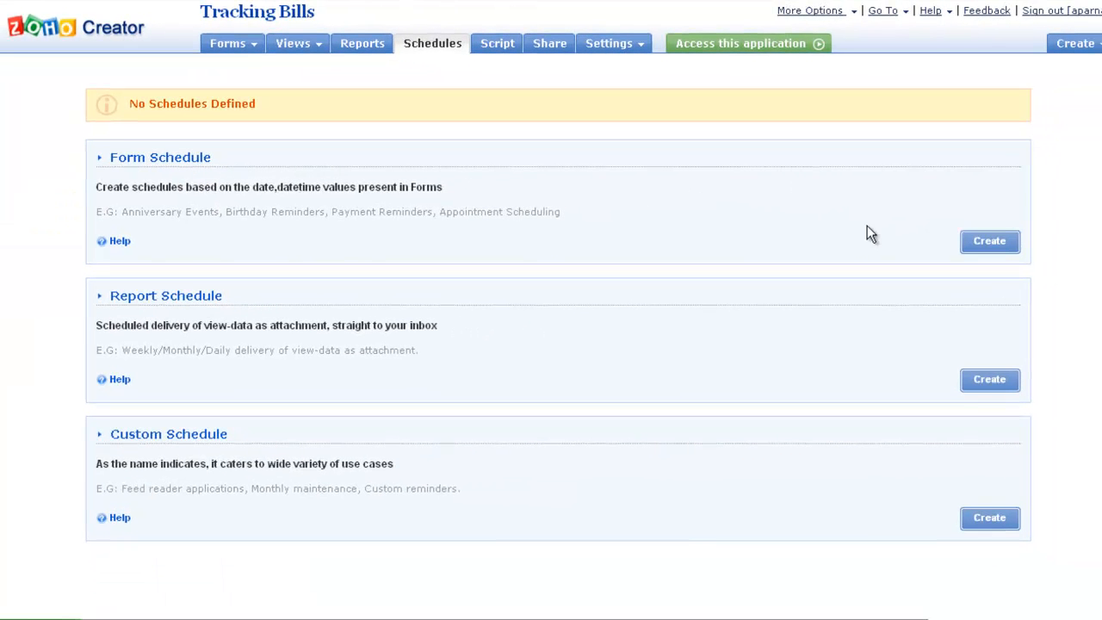
{"action": "left_click", "coordinate": [988, 241]}
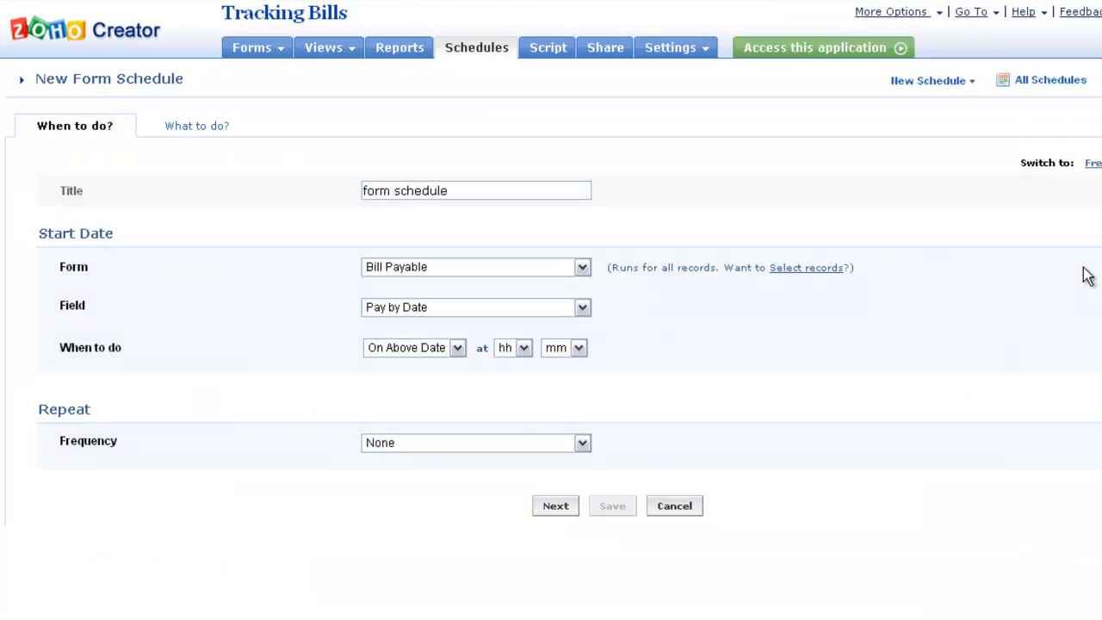
{"action": "type", "text": "Reminder - Bill Payable"}
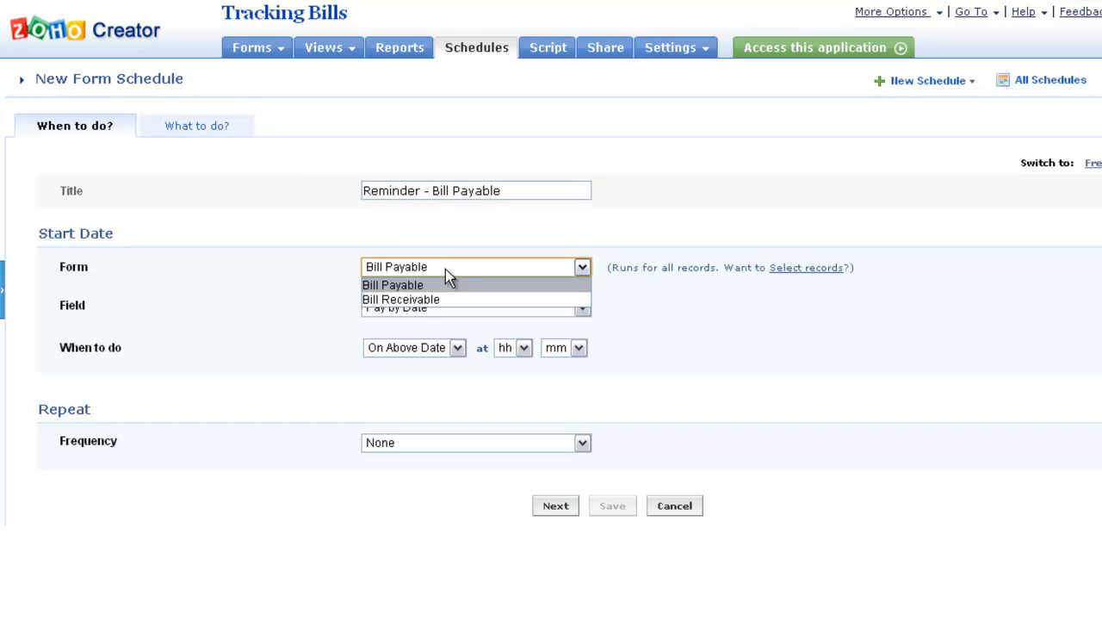
{"action": "left_click", "coordinate": [392, 285]}
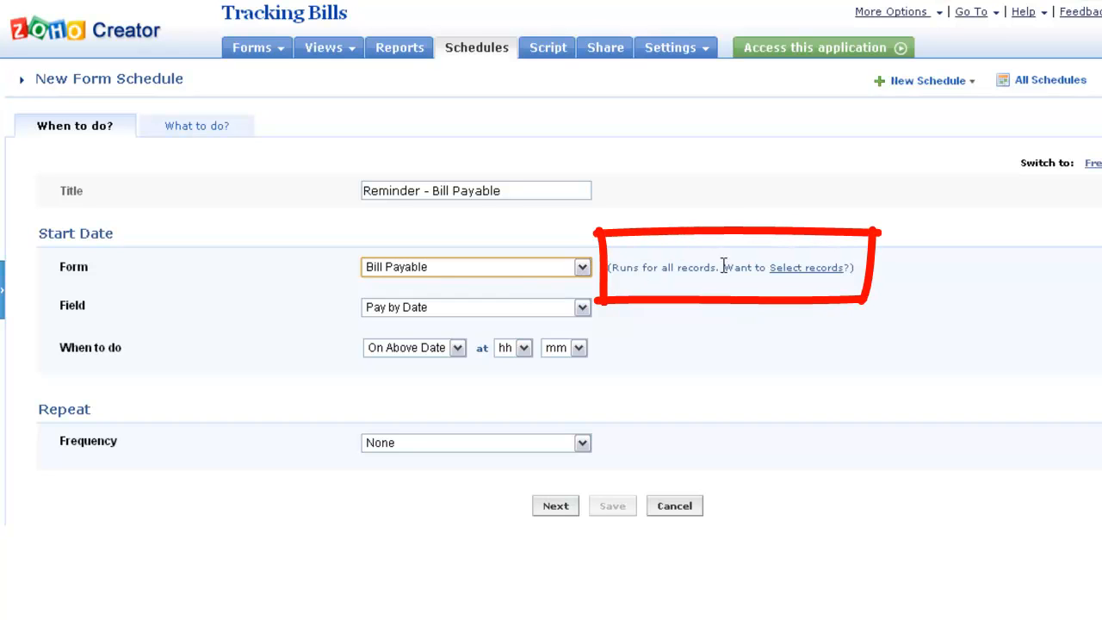
{"action": "mouse_move", "coordinate": [806, 276]}
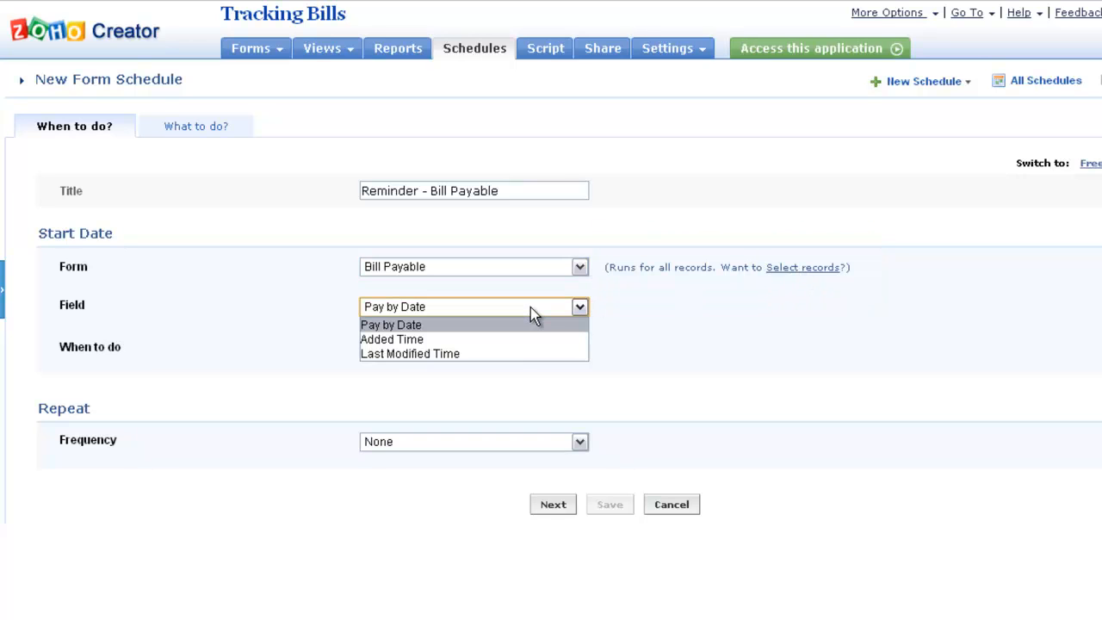
Trigger the schedule on Pay by Date at 09:00, repeating daily.
{"action": "left_click", "coordinate": [389, 323]}
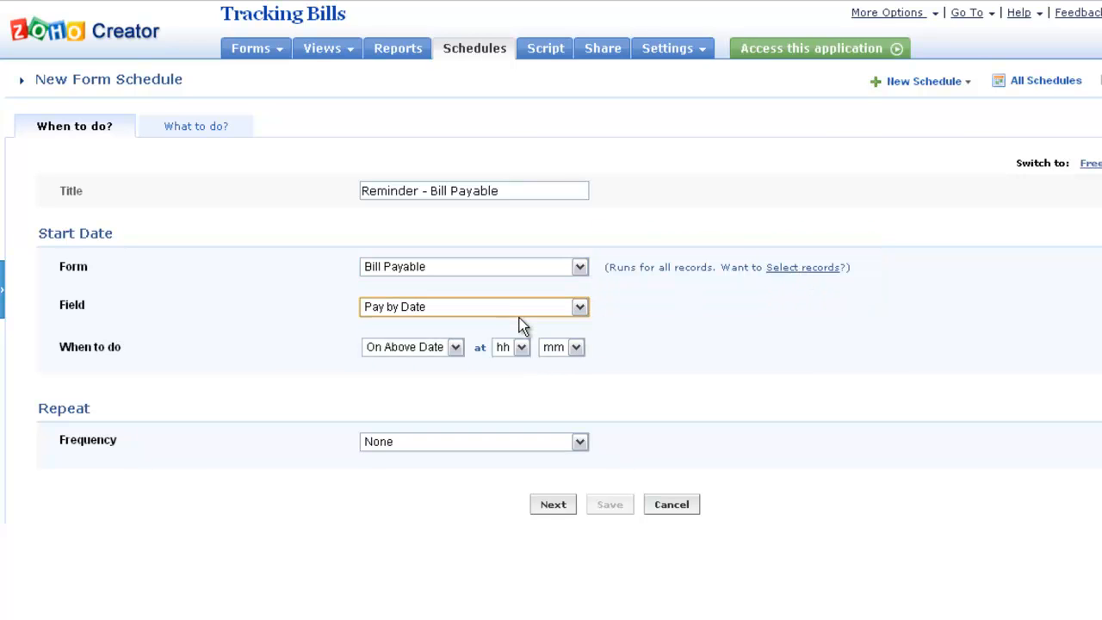
{"action": "left_click", "coordinate": [520, 348]}
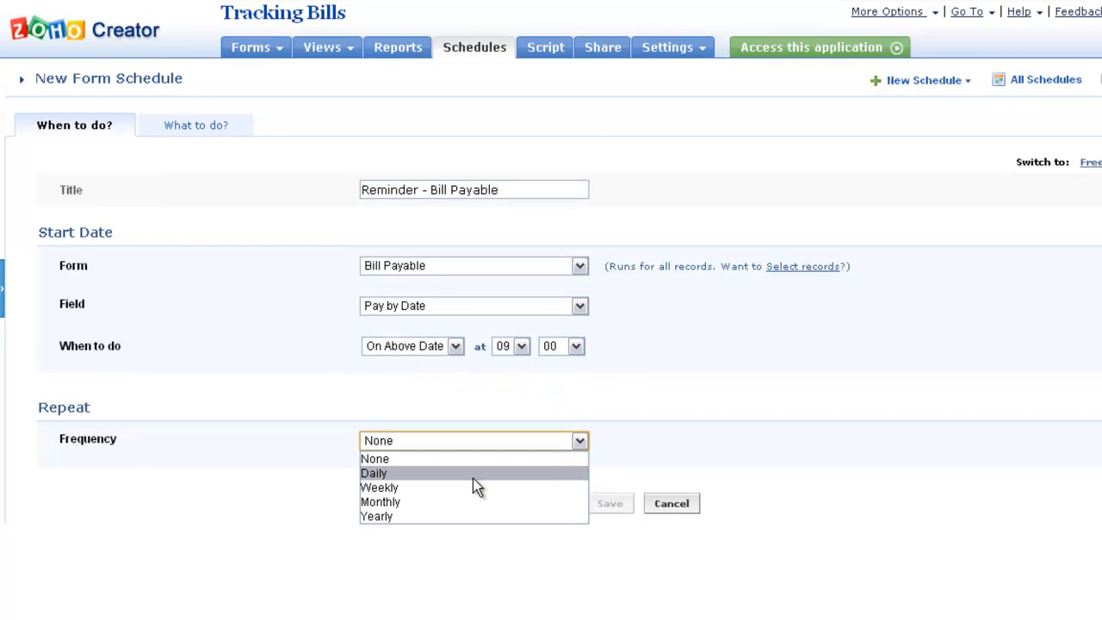
{"action": "left_click", "coordinate": [373, 472]}
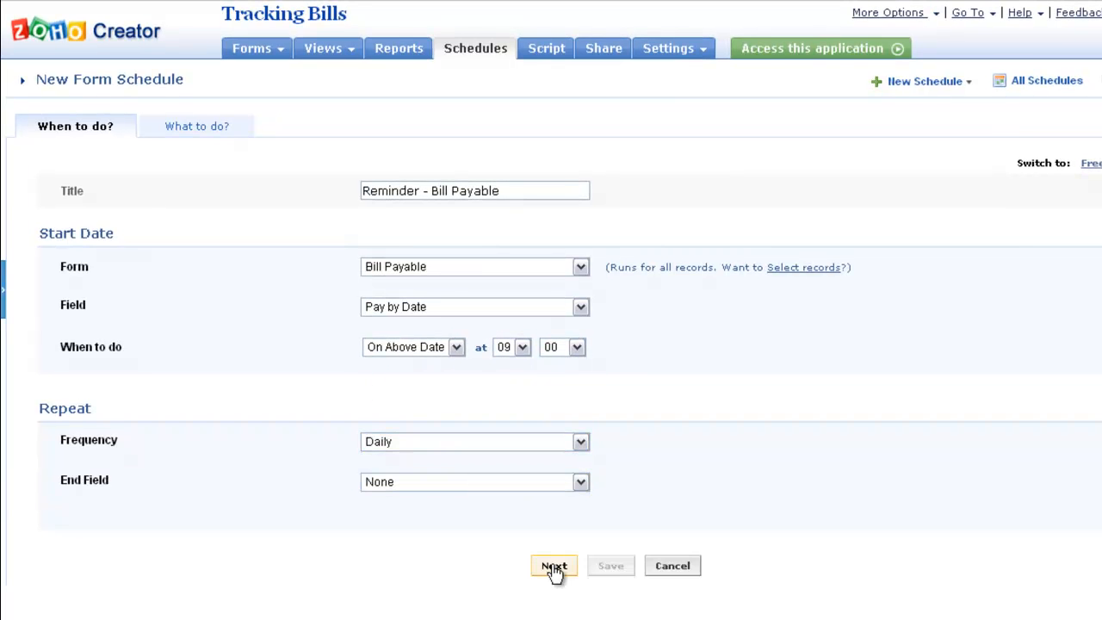
Edit the schedule's SendMail action with the message 'Bill is up for pa...'.
{"action": "left_click", "coordinate": [554, 564]}
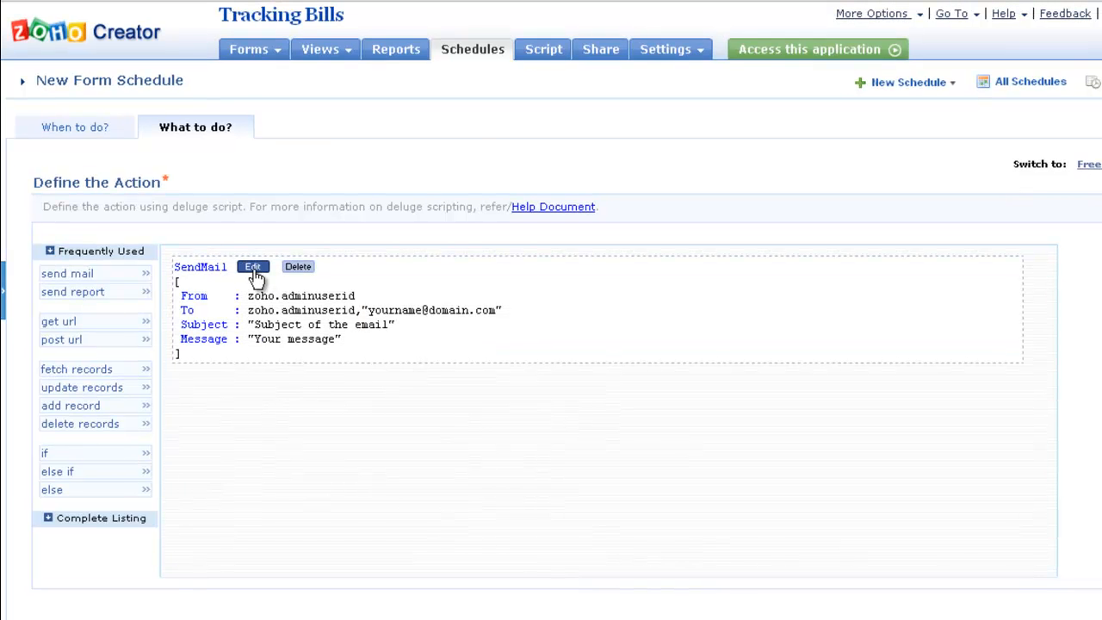
{"action": "left_click", "coordinate": [252, 265]}
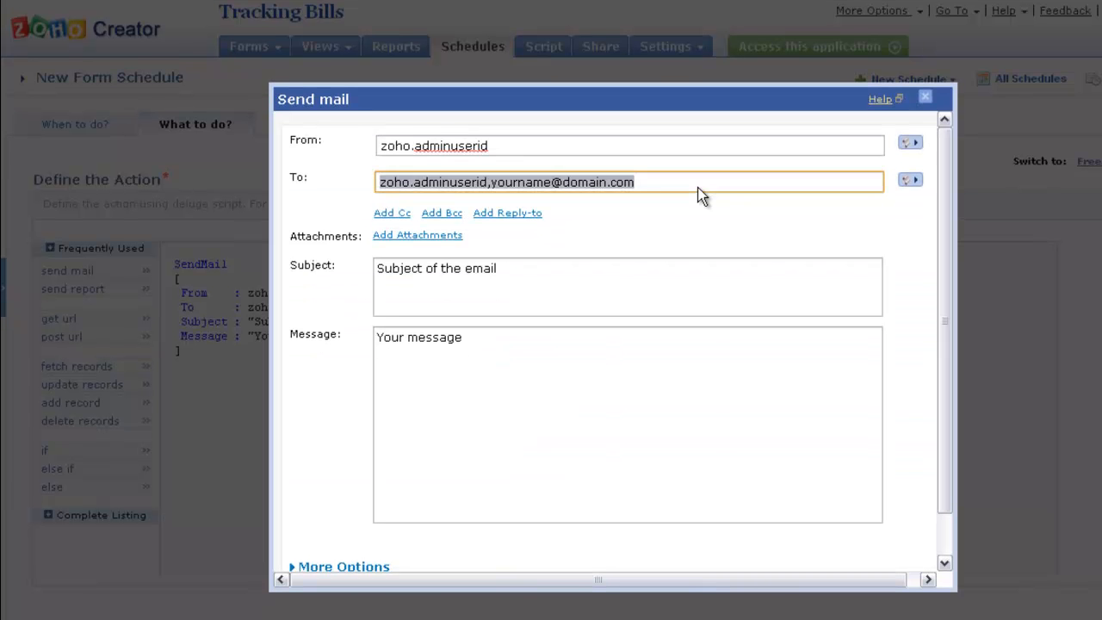
{"action": "type", "text": "Bill is up for pa"}
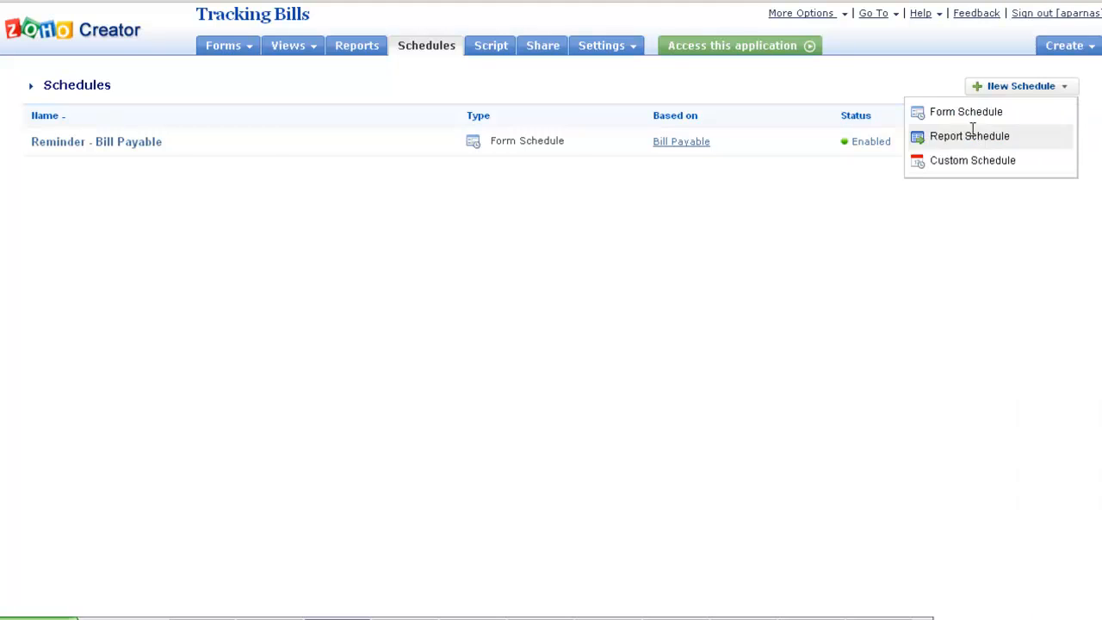
Create report schedule 'Bills Payable Report' starting 25-Aug-2010 at 09:00, daily.
{"action": "left_click", "coordinate": [969, 134]}
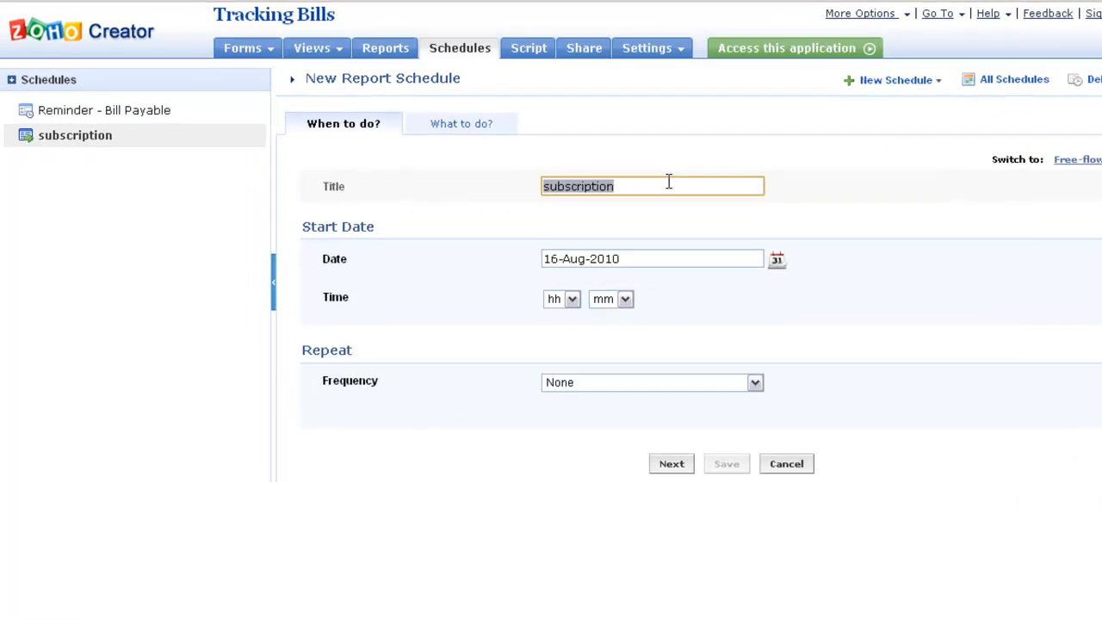
{"action": "type", "text": "Bills Payable Report"}
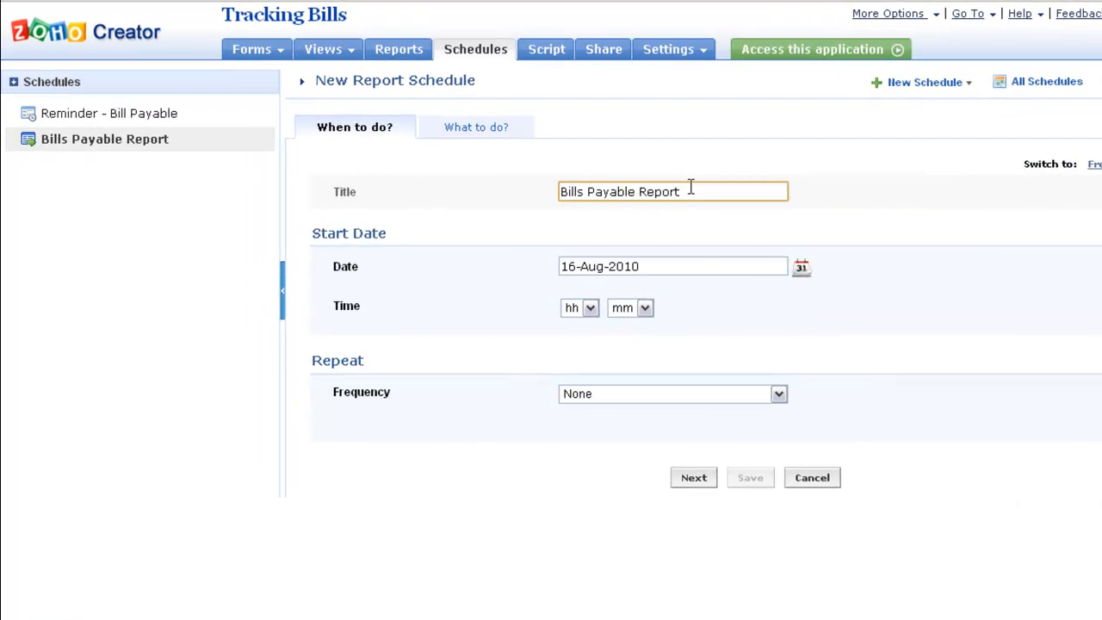
{"action": "left_click", "coordinate": [644, 306]}
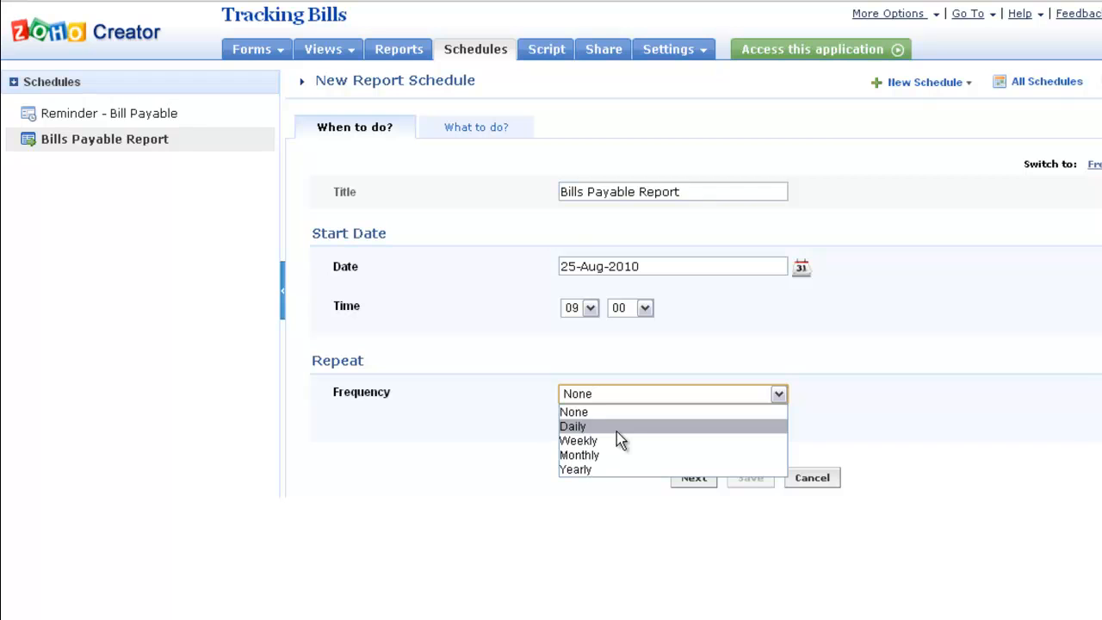
{"action": "left_click", "coordinate": [571, 427]}
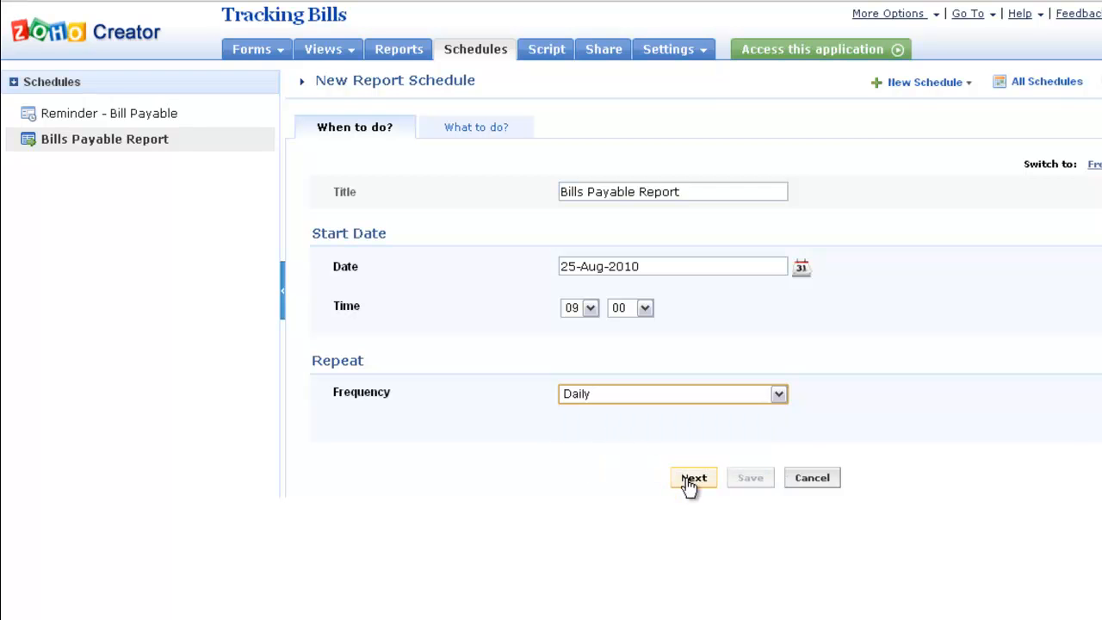
{"action": "left_click", "coordinate": [692, 479]}
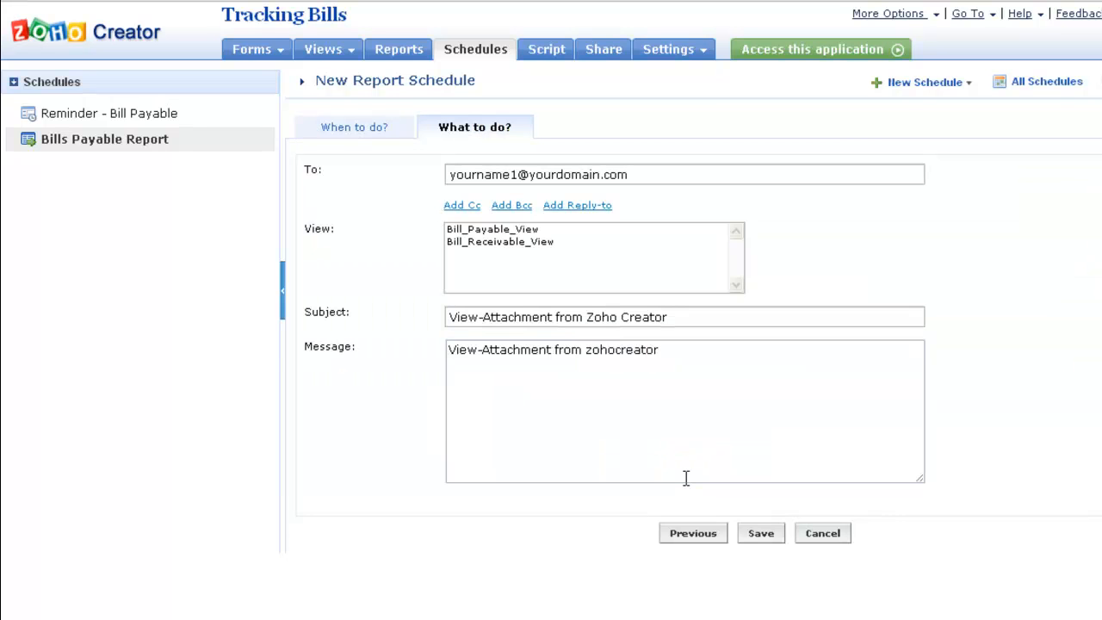
{"action": "left_click", "coordinate": [685, 174]}
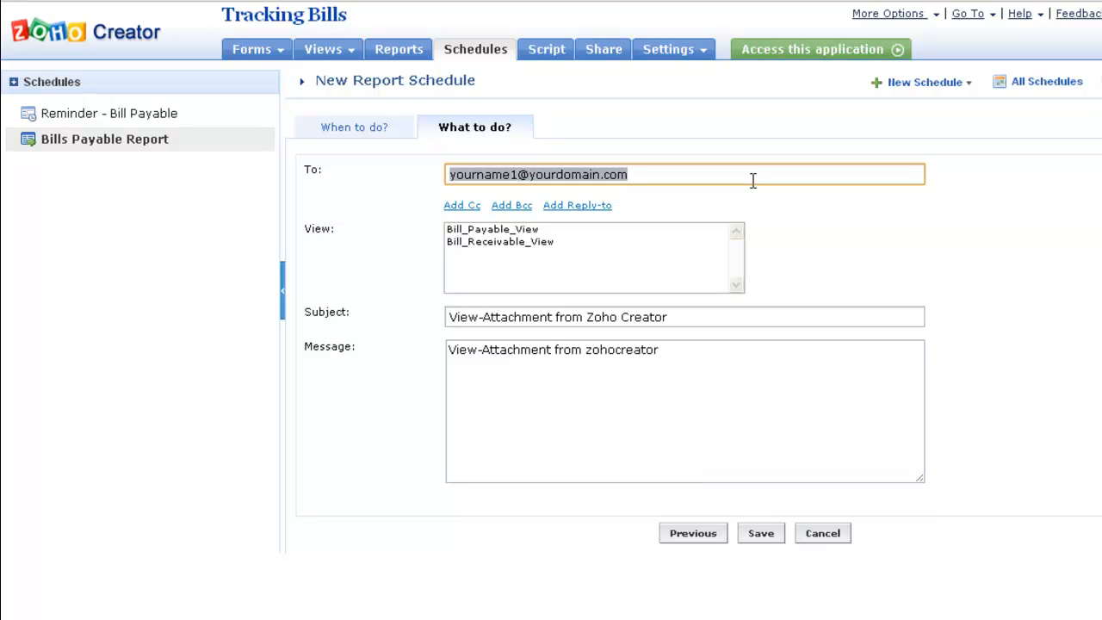
{"action": "type", "text": "john@example.com"}
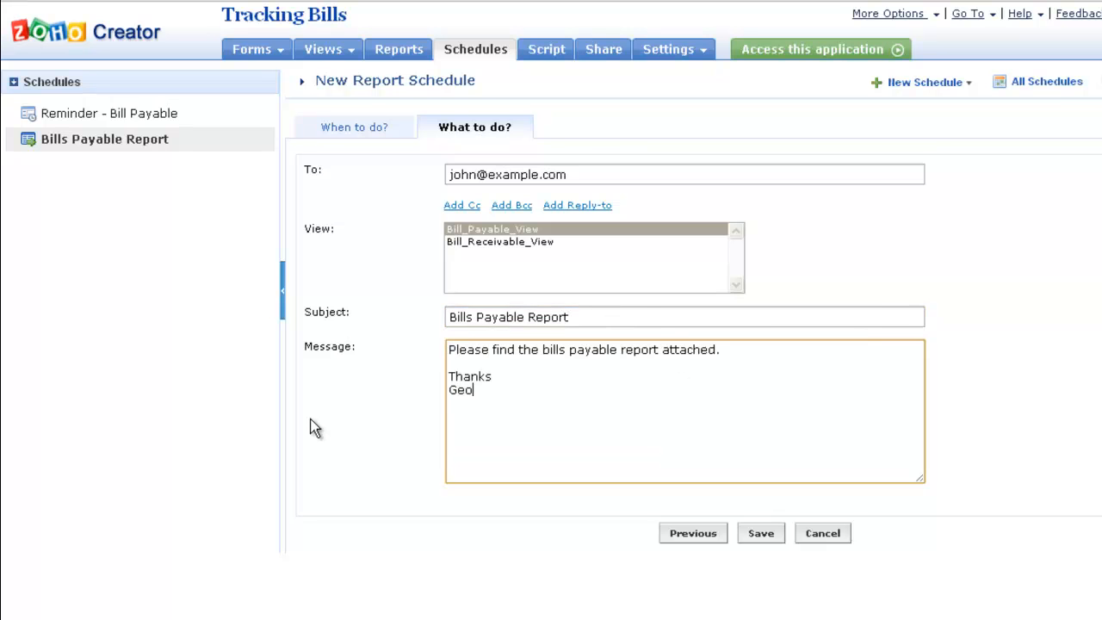
{"action": "type", "text": "rge"}
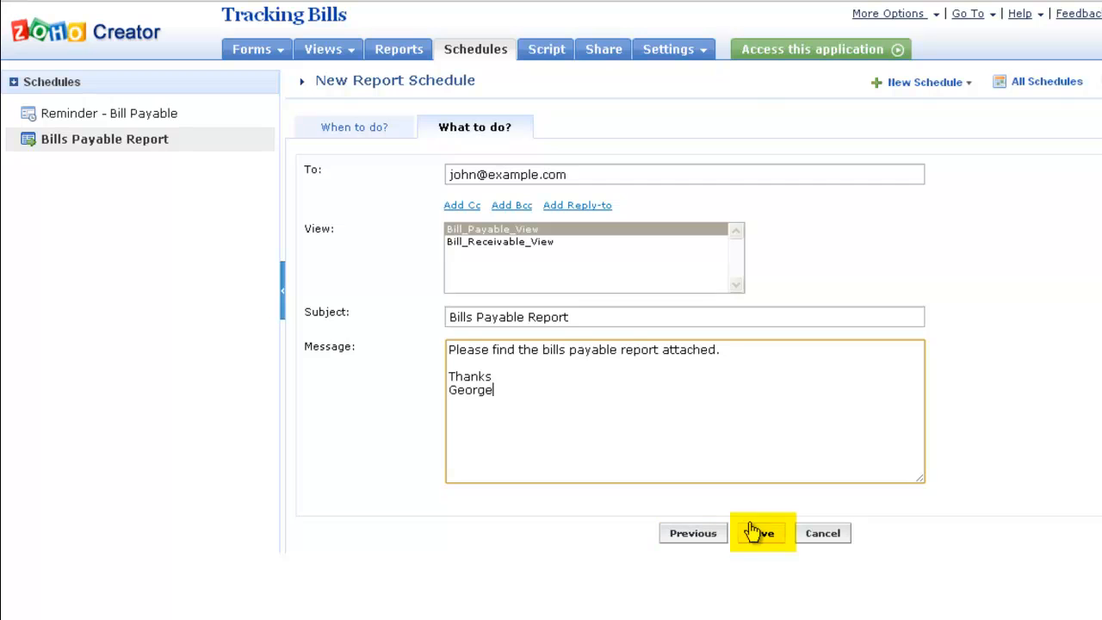
{"action": "left_click", "coordinate": [761, 534]}
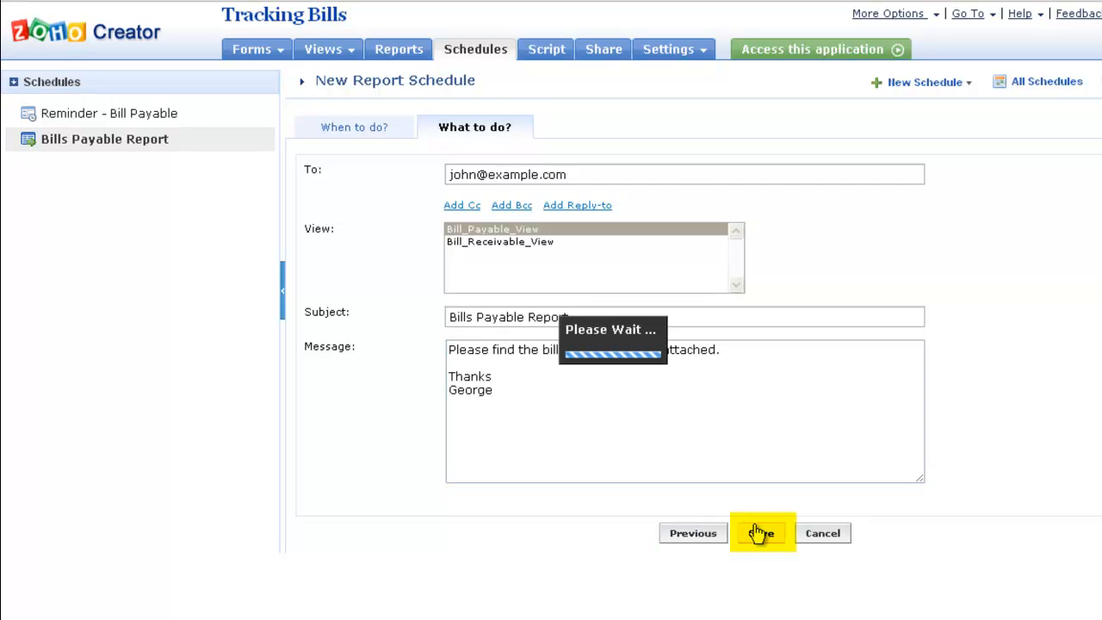
{"action": "left_click", "coordinate": [761, 534]}
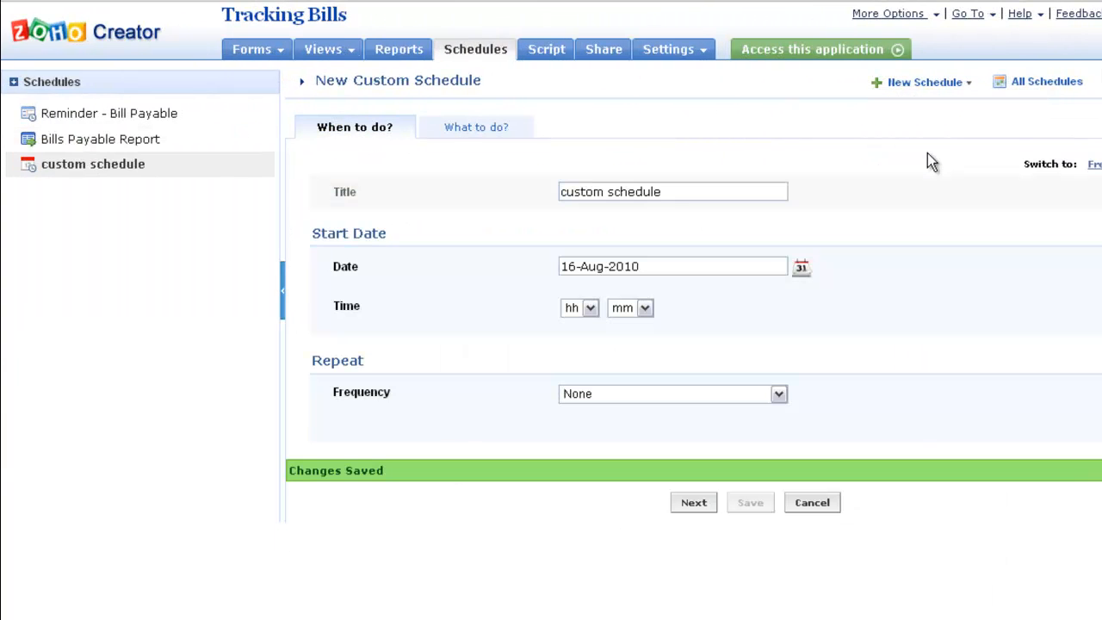
Name the custom schedule 'Mark Over Due Payments' starting 25-Aug-2010 at 08:30.
{"action": "type", "text": "Mark Over Due Payments"}
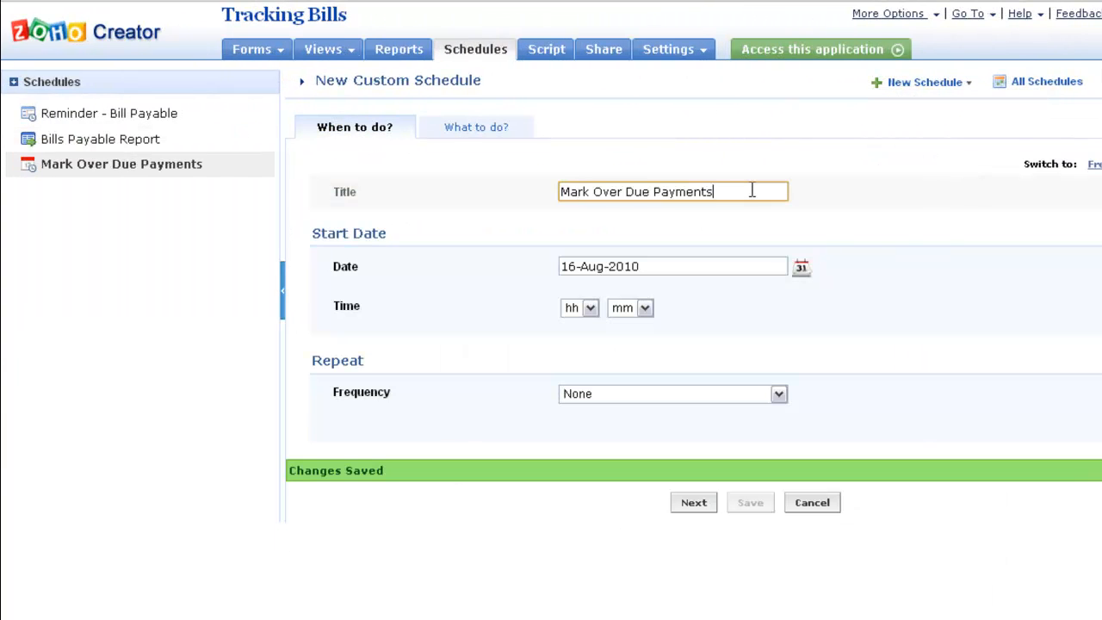
{"action": "left_click", "coordinate": [630, 307]}
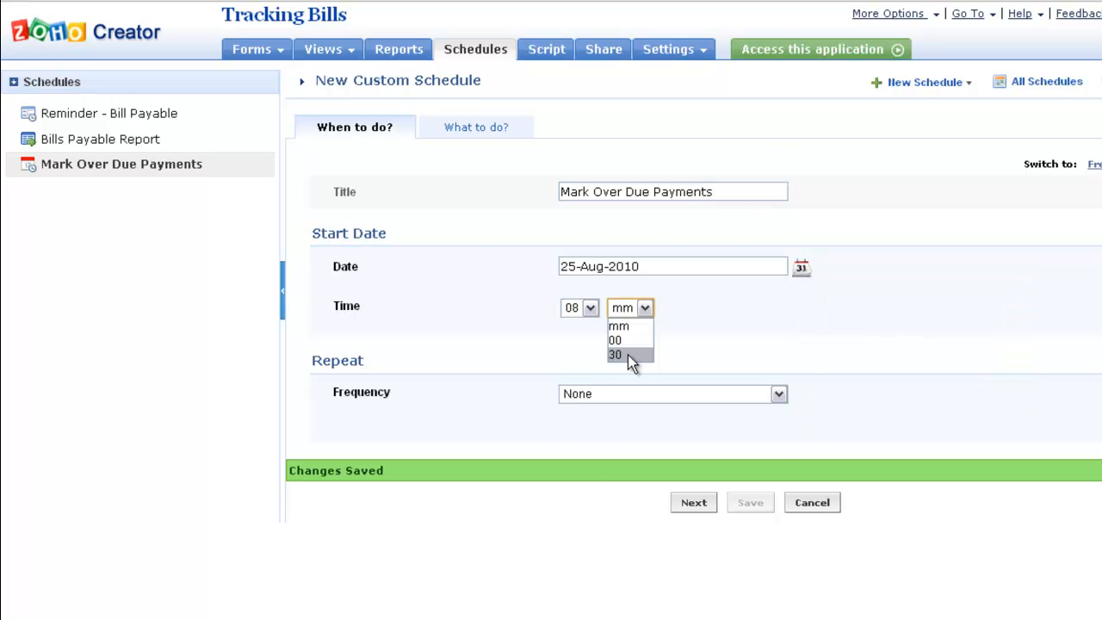
{"action": "left_click", "coordinate": [692, 502]}
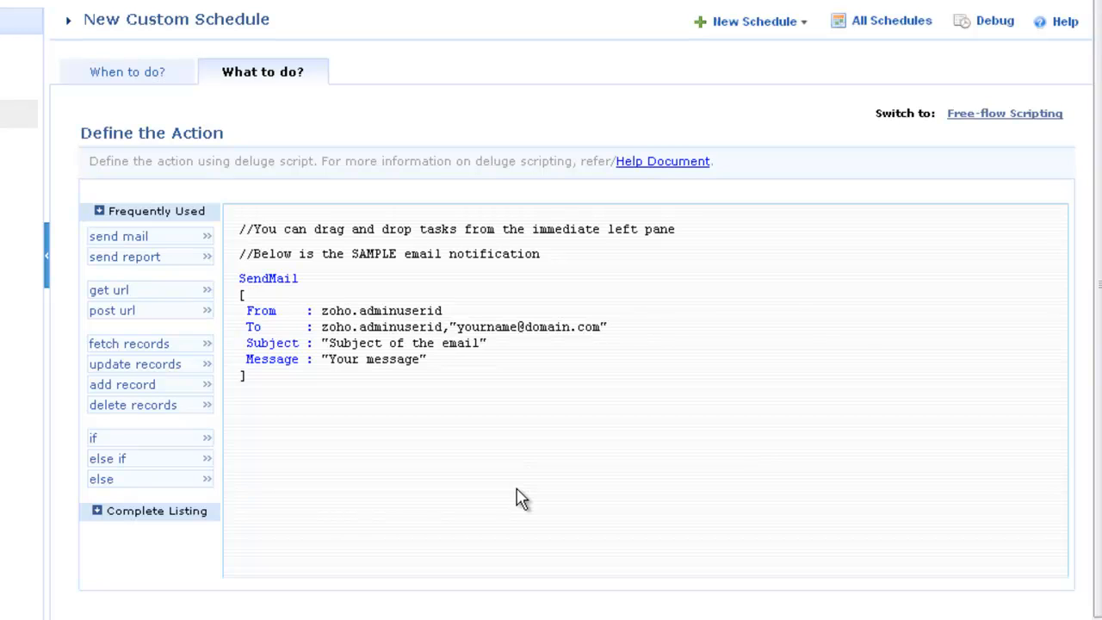
{"action": "mouse_move", "coordinate": [237, 323]}
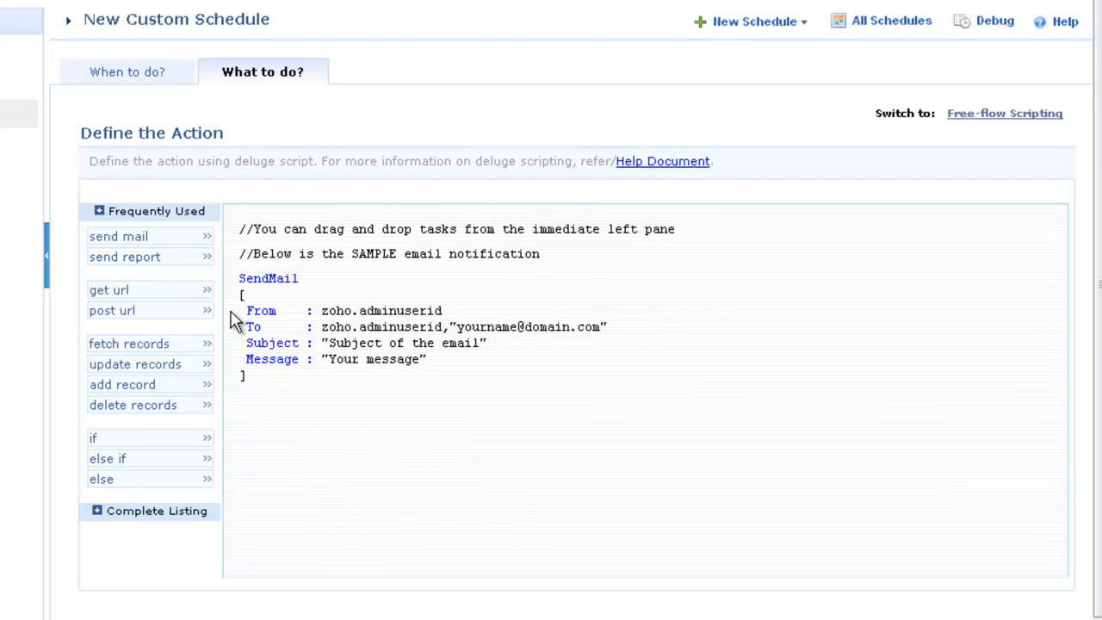
Add a send-report task from the complete task listing into the action script.
{"action": "left_click", "coordinate": [155, 510]}
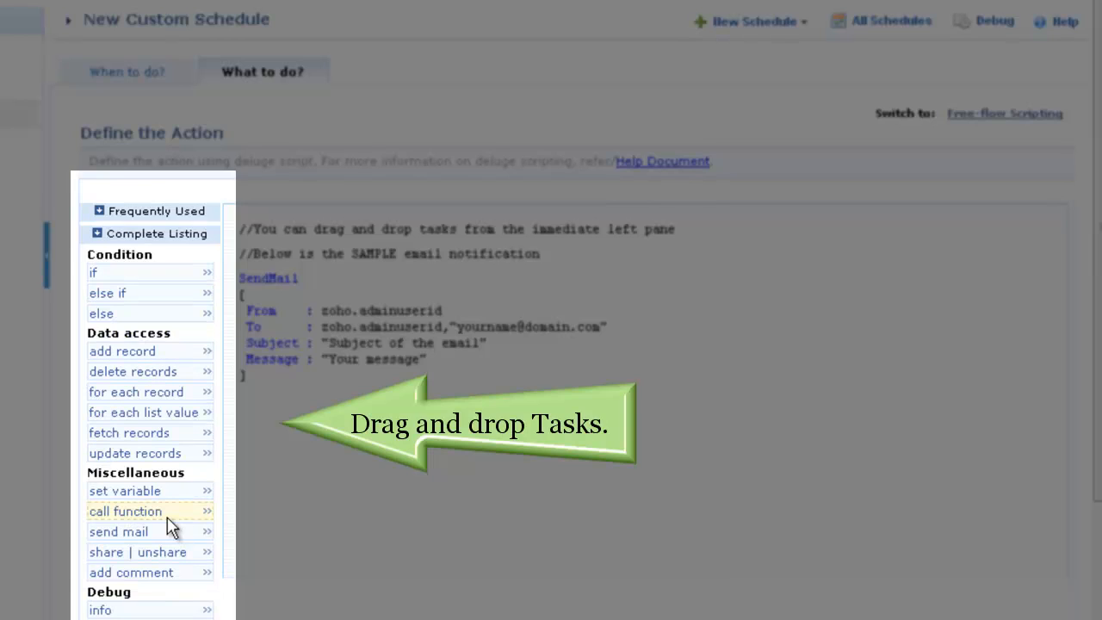
{"action": "scroll", "scroll_direction": "down", "scroll_amount": 3}
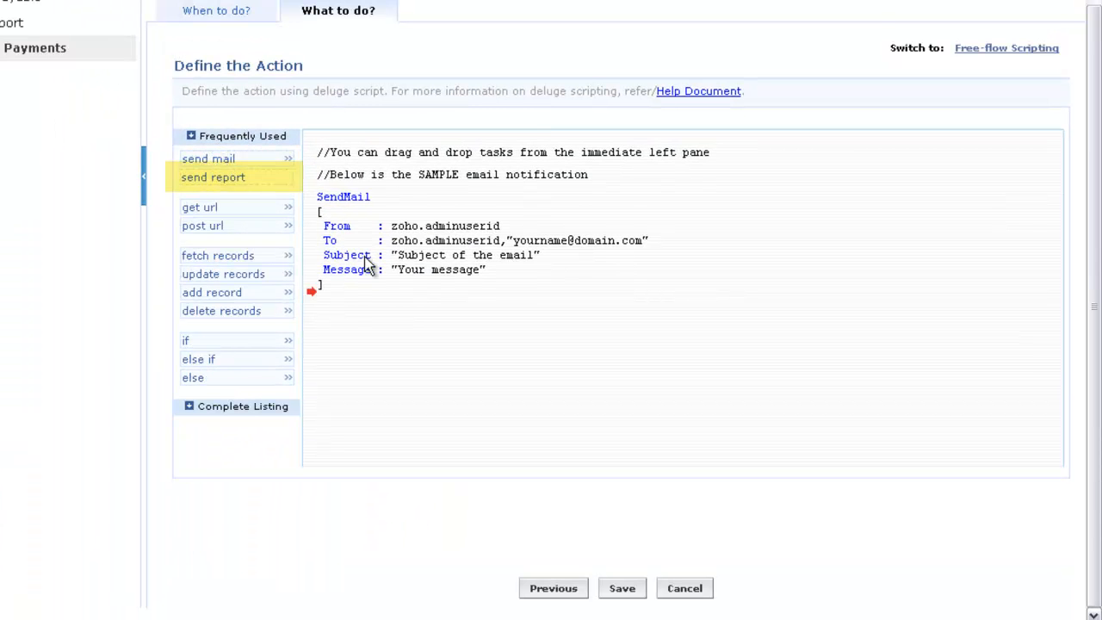
{"action": "left_click", "coordinate": [213, 175]}
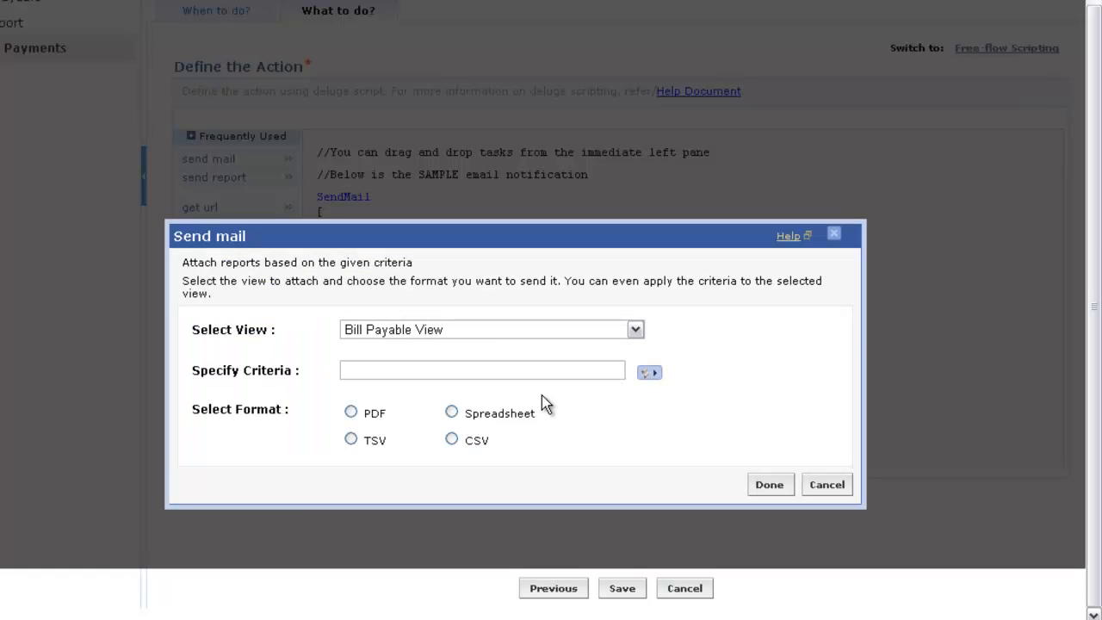